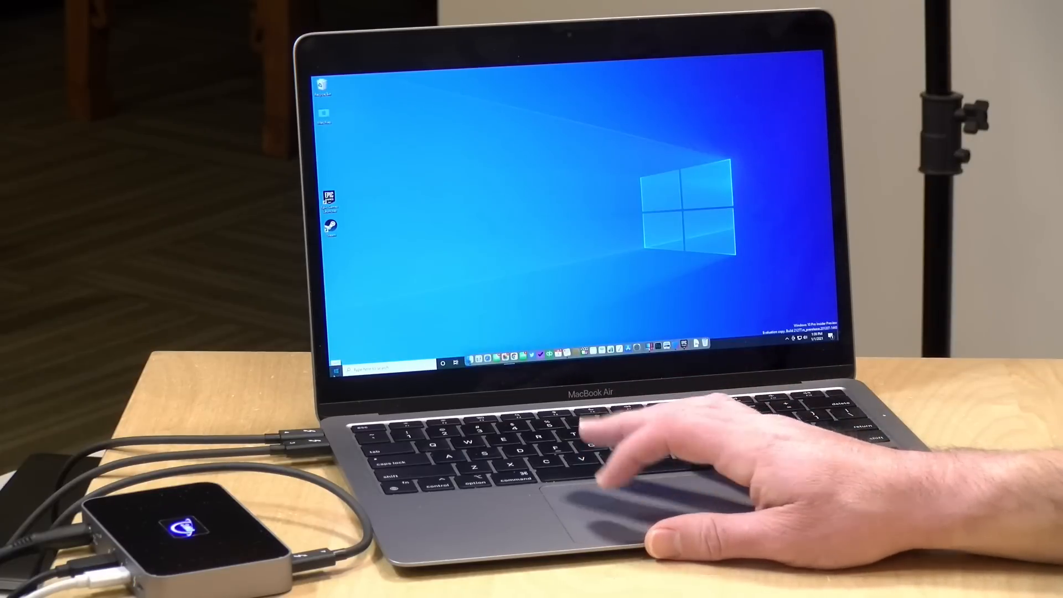
Open the Windows 10 Start menu from the taskbar to show the app list and tiles.
click(333, 353)
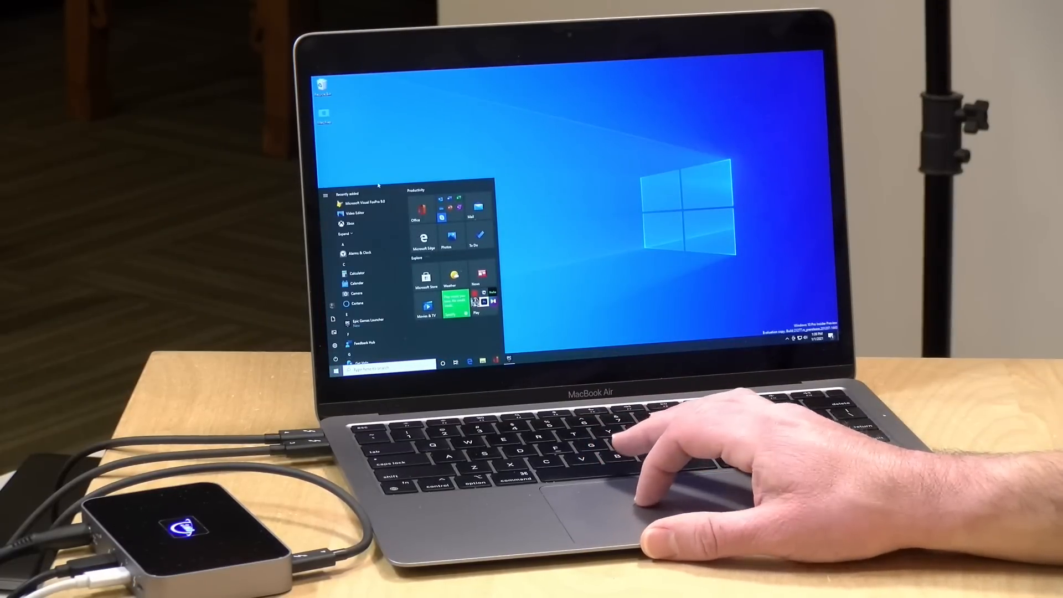